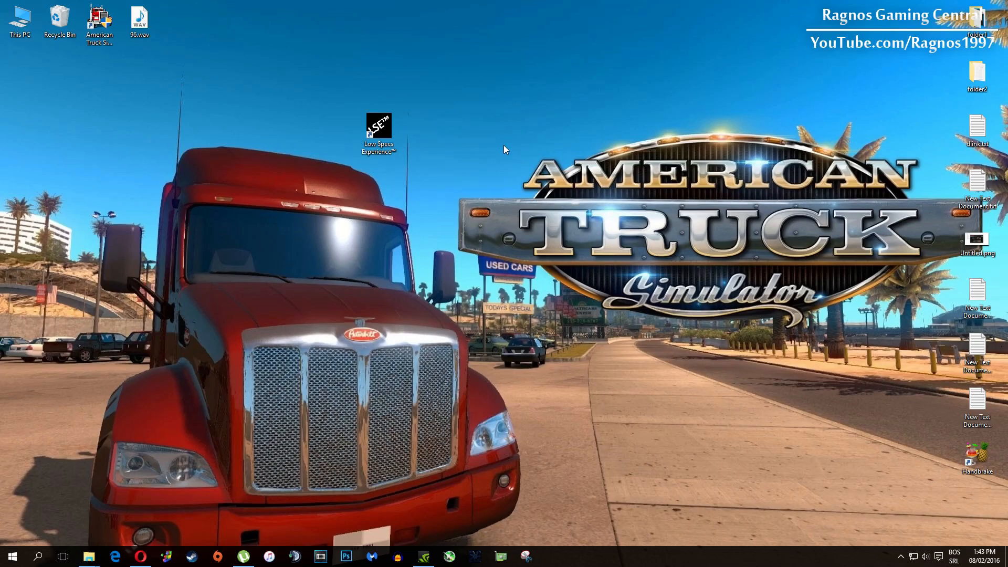
Launch Low Specs Experience from its desktop shortcut via the context menu's Open.
right_click(378, 133)
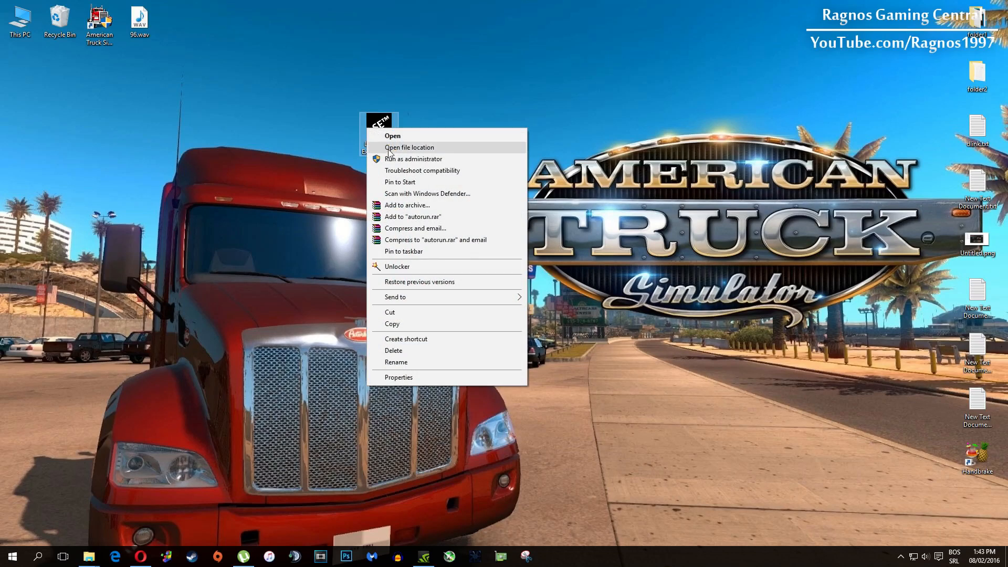
click(392, 136)
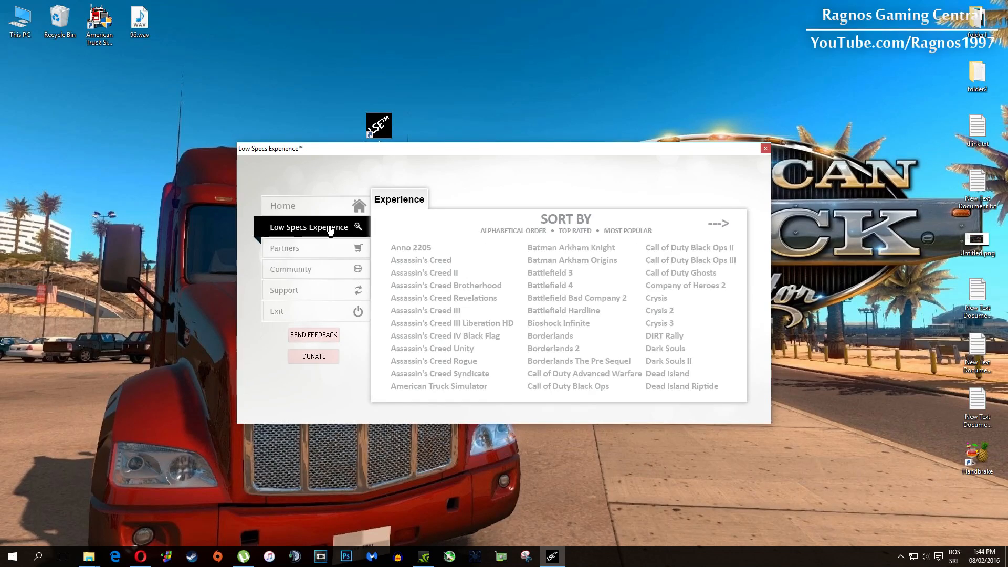
Choose American Truck Simulator and confirm the 800x600 Optimization Request with Yes.
click(439, 386)
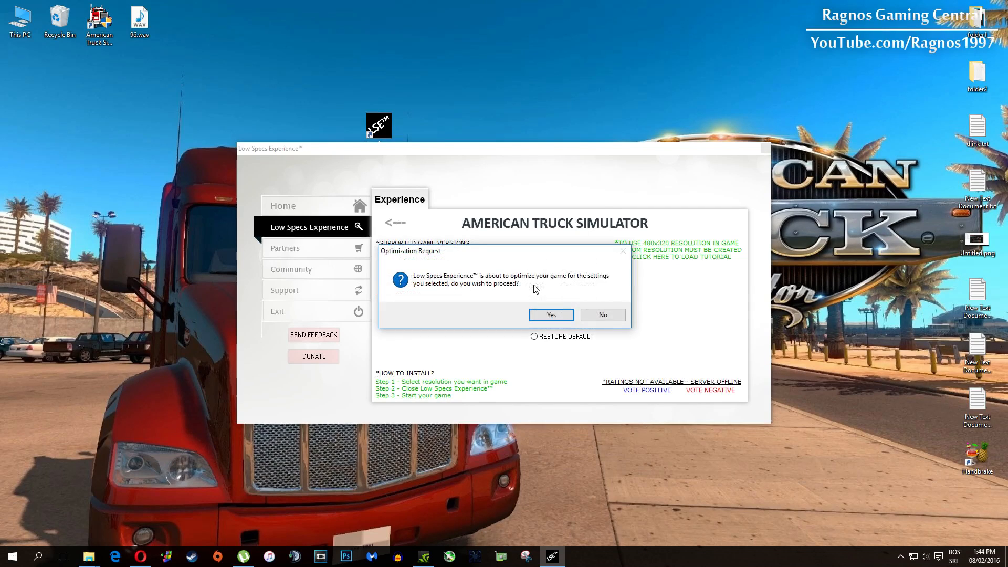
click(550, 313)
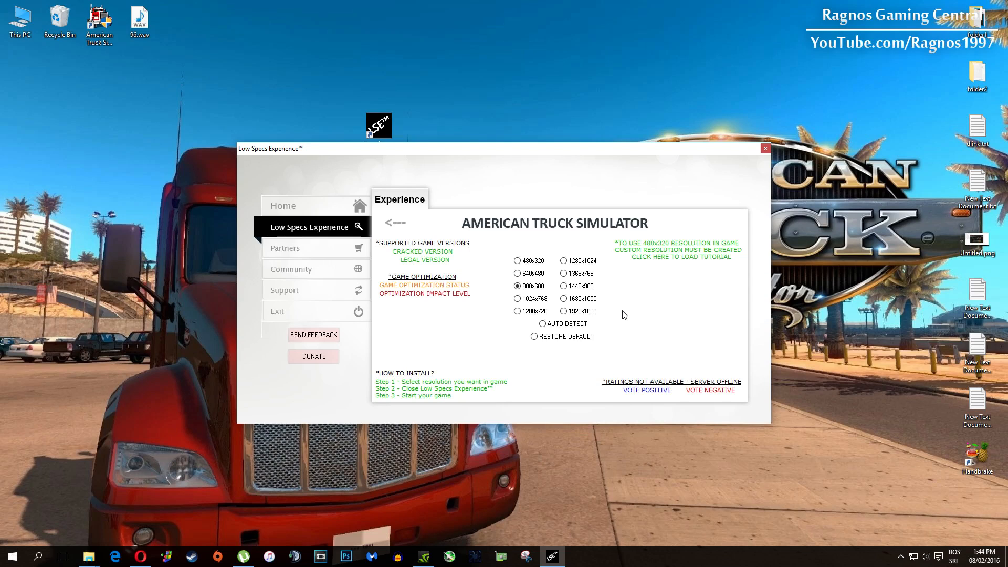
Select the Restore Default option for American Truck Simulator after optimization completes.
click(534, 336)
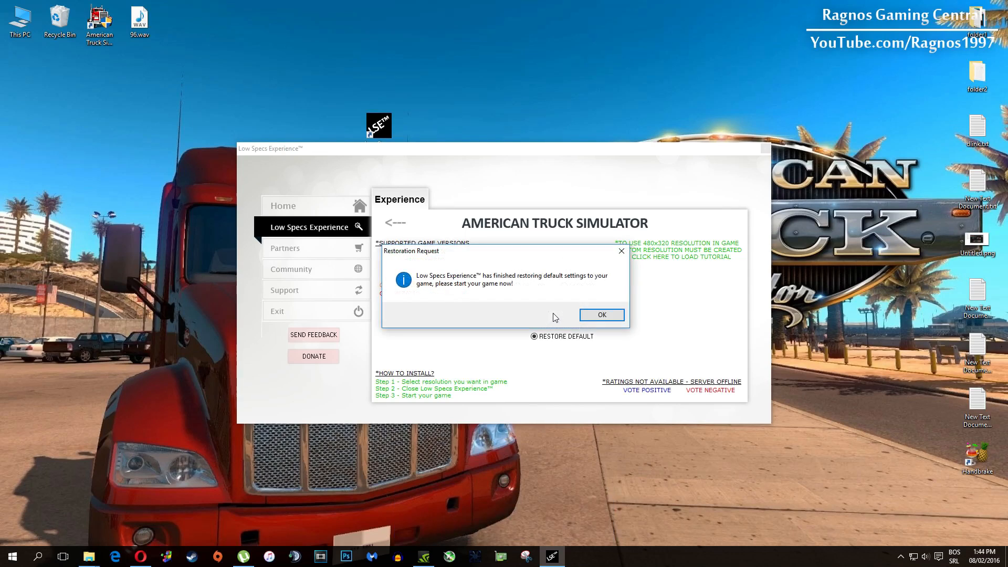
Acknowledge the Restoration Request notice that defaults were restored.
click(601, 314)
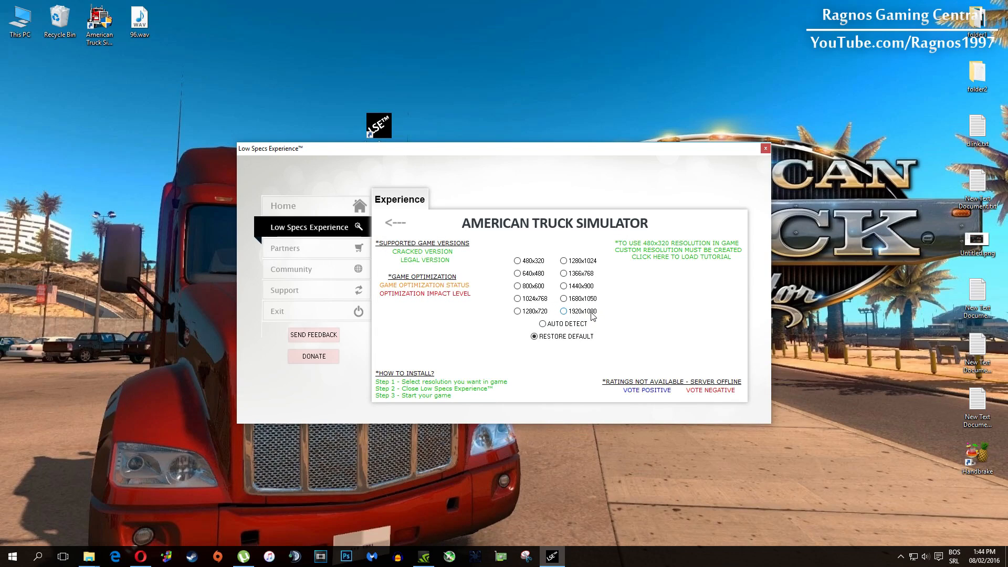
View the Support page, then close Low Specs Experience to return to the desktop.
click(285, 290)
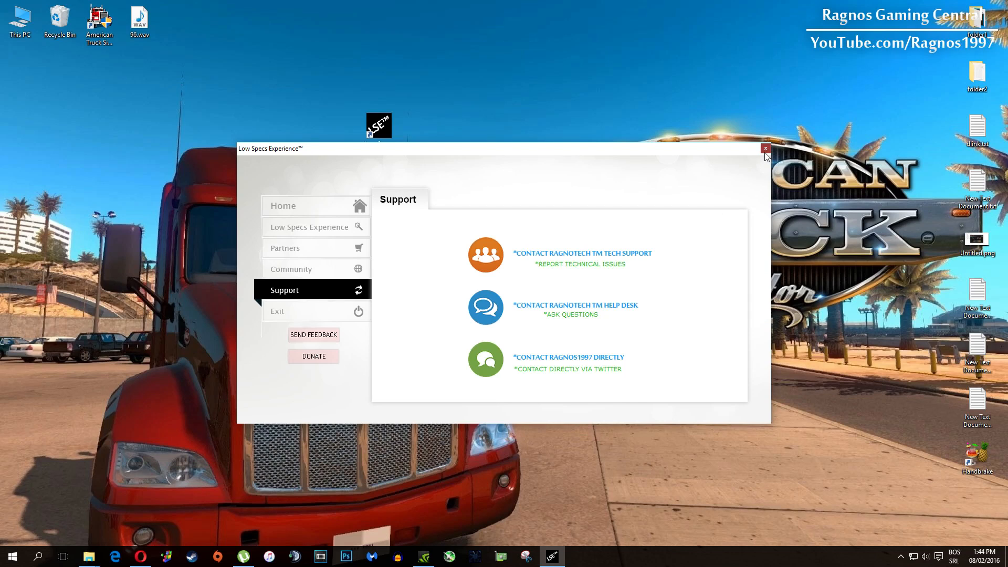
click(765, 148)
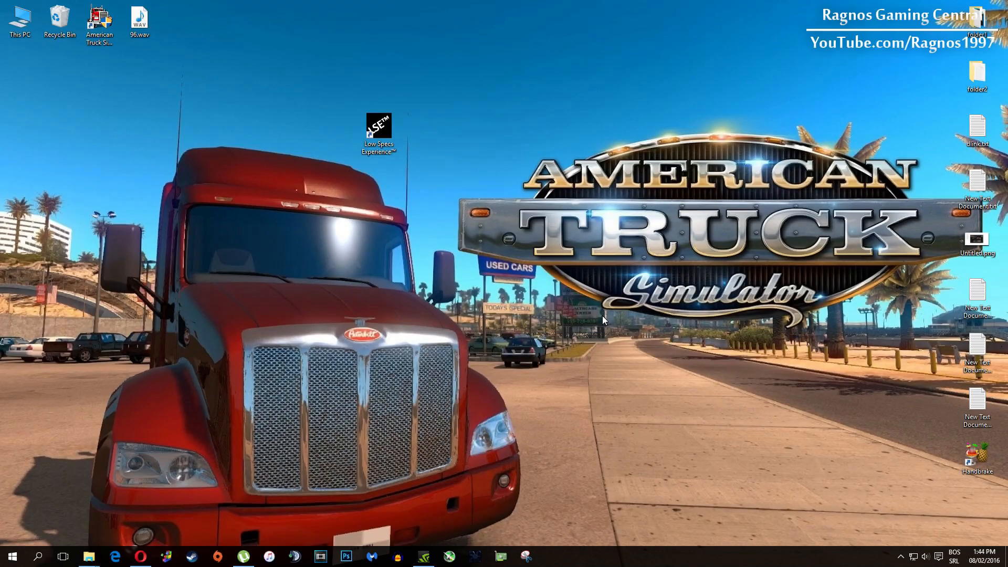